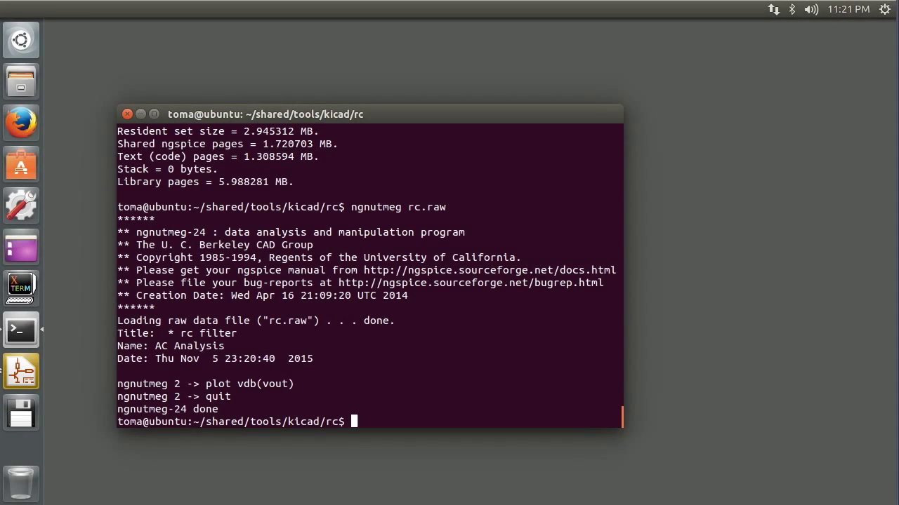
Page through rc.raw with more, showing the rc filter AC Analysis header and first values.
{"action": "type", "text": "more rc"}
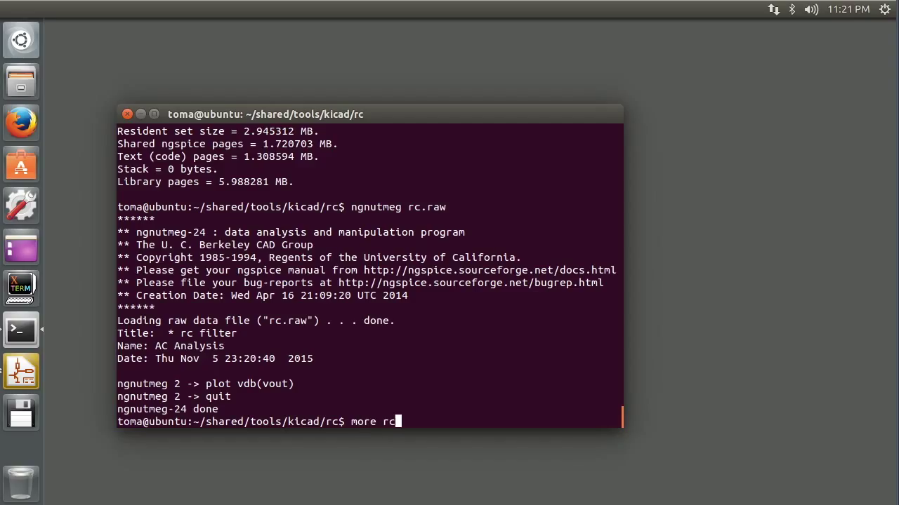
{"action": "type", "text": ".raw"}
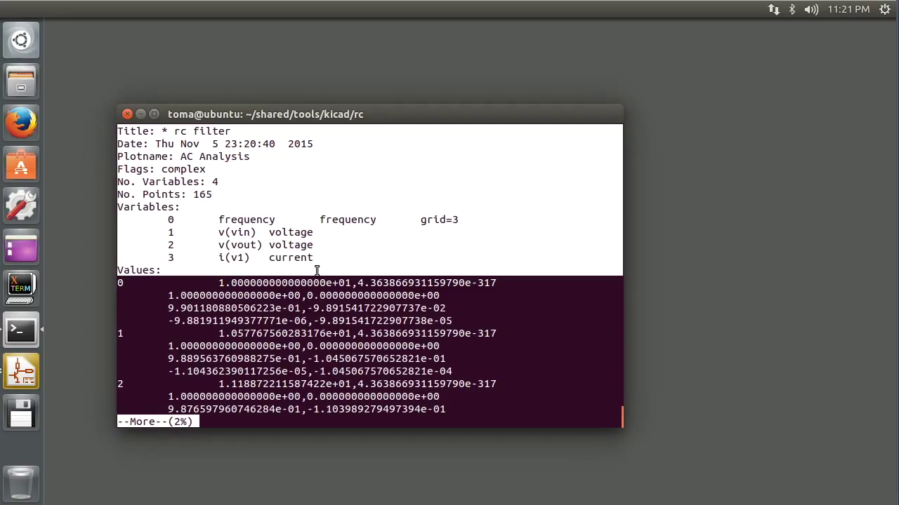
{"action": "mouse_move", "coordinate": [197, 183]}
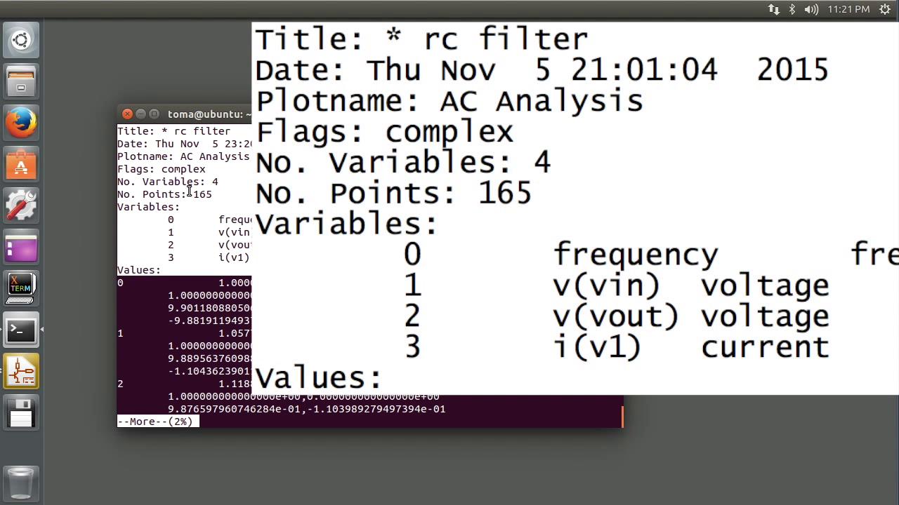
{"action": "mouse_move", "coordinate": [163, 169]}
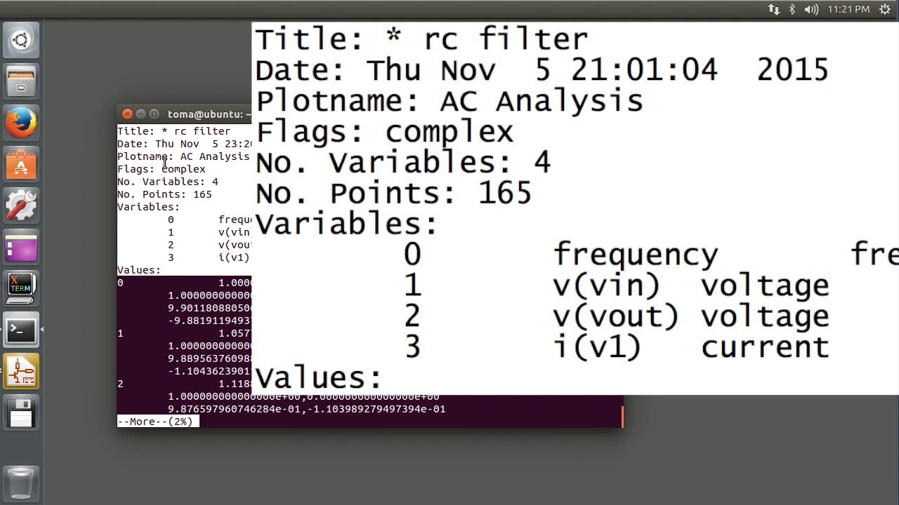
{"action": "mouse_move", "coordinate": [195, 272]}
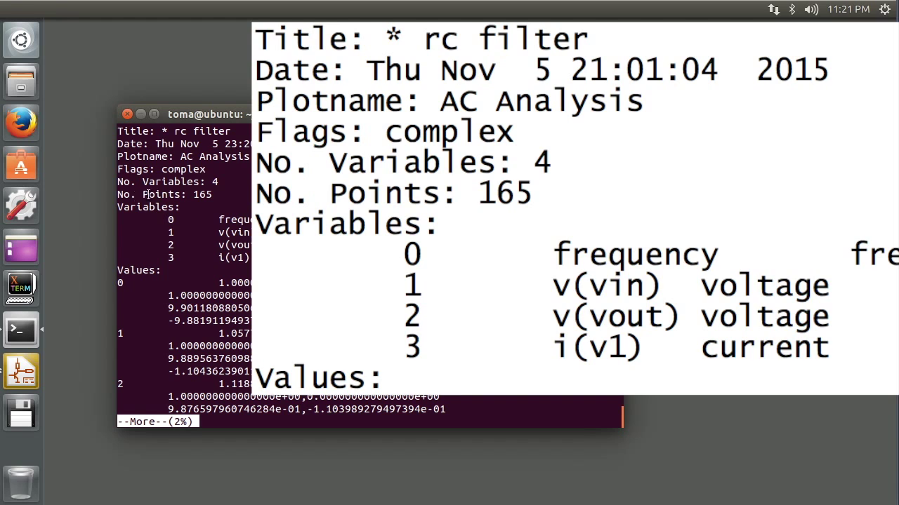
{"action": "double_click", "coordinate": [160, 194]}
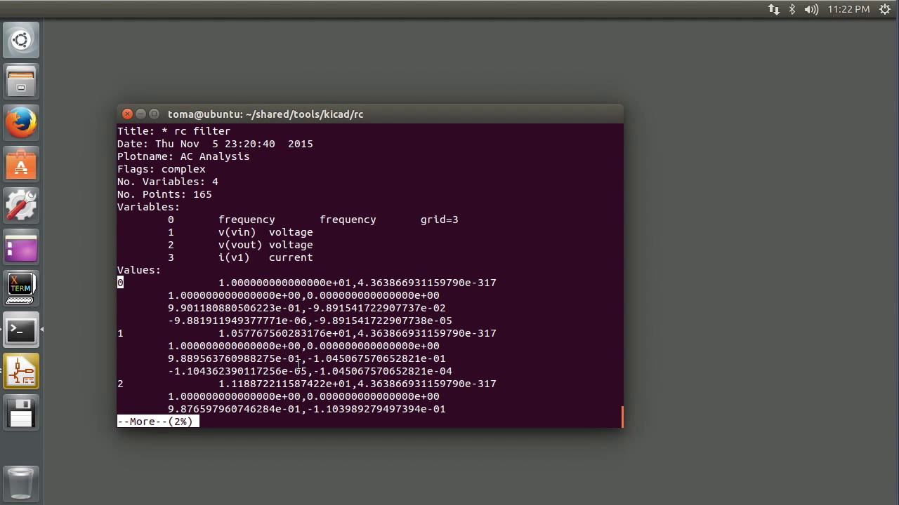
{"action": "mouse_move", "coordinate": [233, 219]}
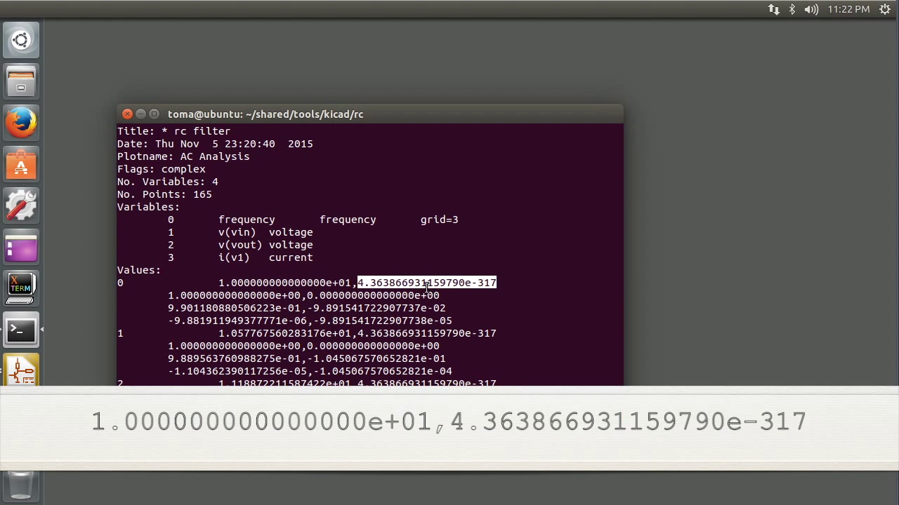
{"action": "mouse_move", "coordinate": [377, 282]}
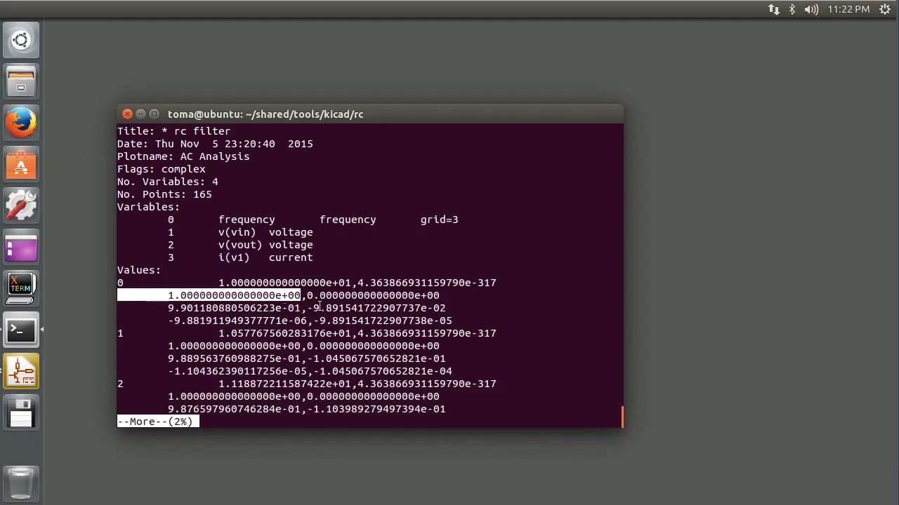
{"action": "mouse_move", "coordinate": [270, 244]}
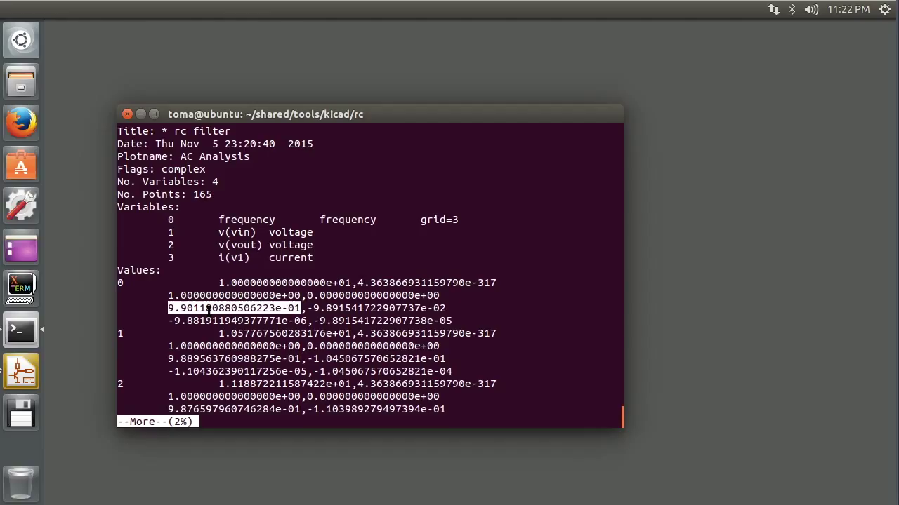
{"action": "mouse_move", "coordinate": [221, 259]}
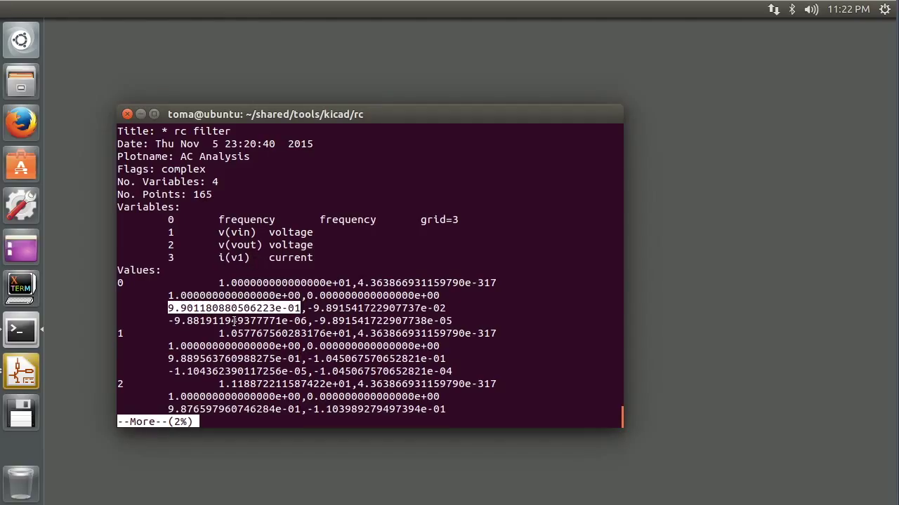
{"action": "mouse_move", "coordinate": [273, 245]}
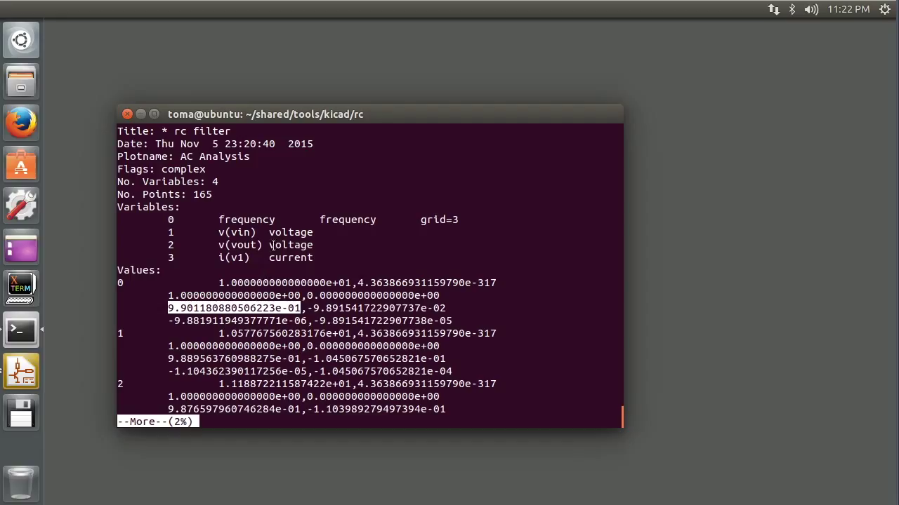
{"action": "mouse_move", "coordinate": [258, 258]}
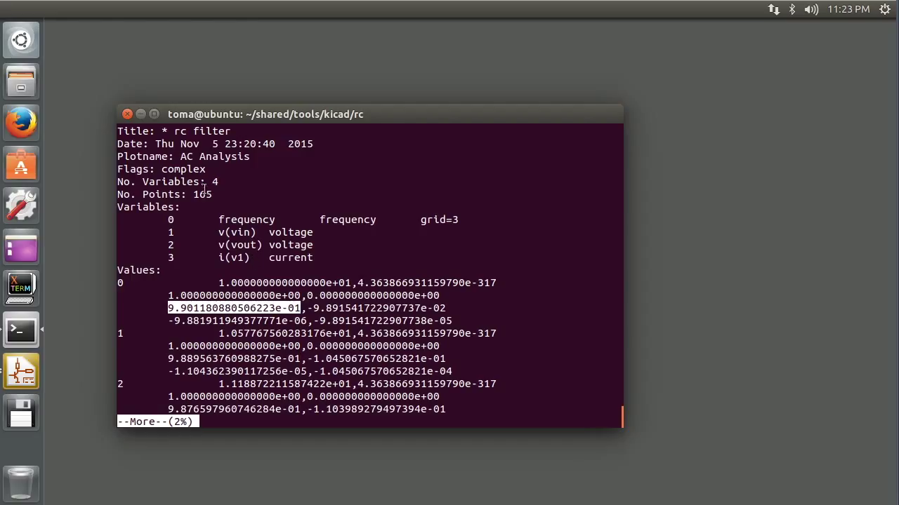
{"action": "mouse_move", "coordinate": [196, 193]}
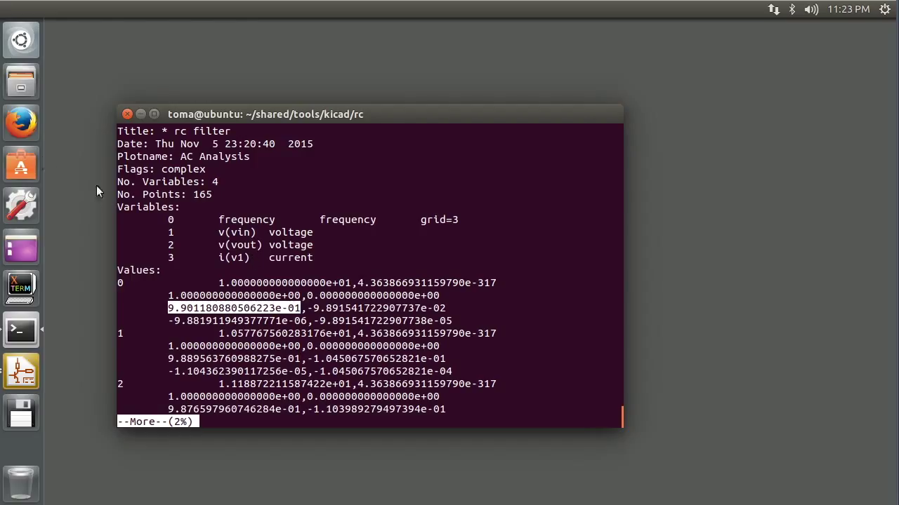
Page rc.raw through to its last data point, 164, returning to the prompt.
{"action": "key", "text": "space"}
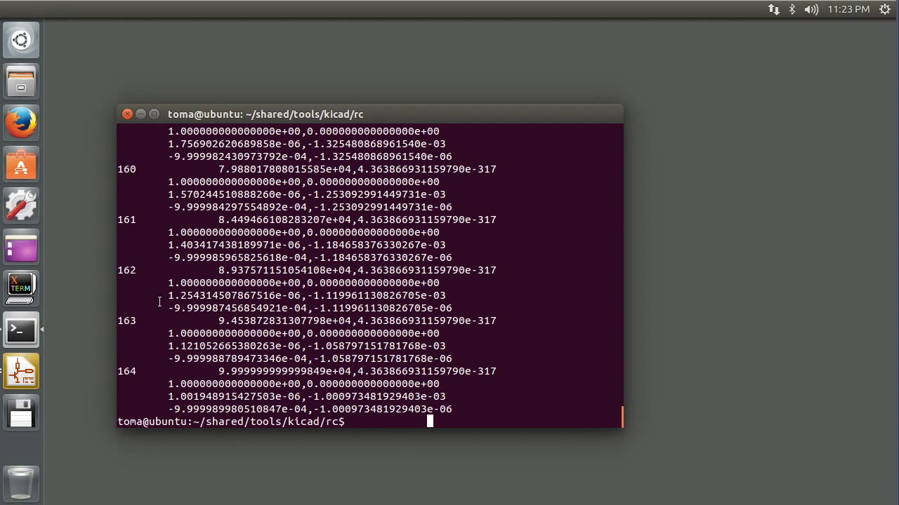
{"action": "mouse_move", "coordinate": [130, 376]}
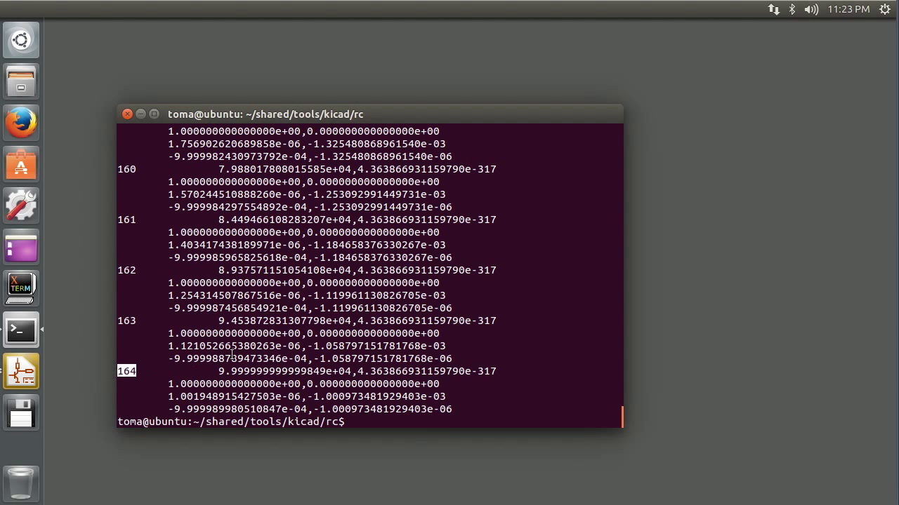
List the rc project folder in long format (rc.cir, rc.pro, rc.raw, rc.sch and others).
{"action": "type", "text": "ls -l"}
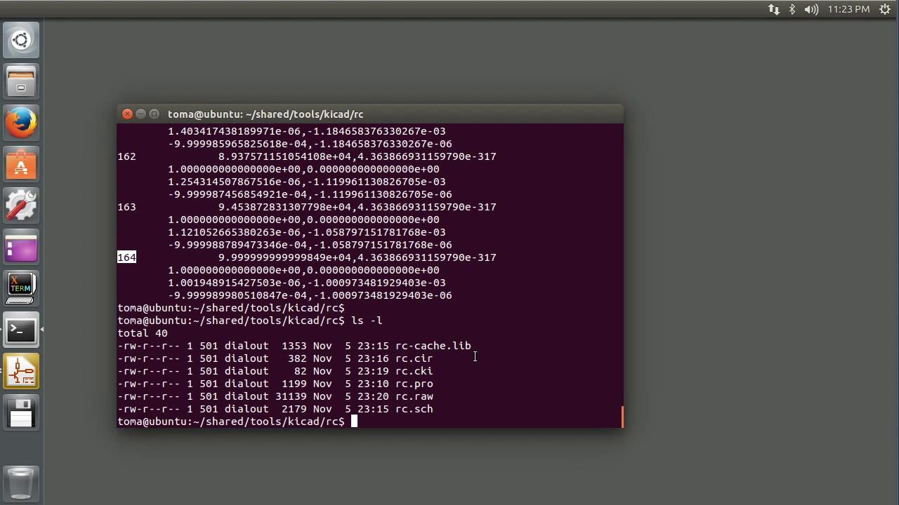
{"action": "mouse_move", "coordinate": [21, 330]}
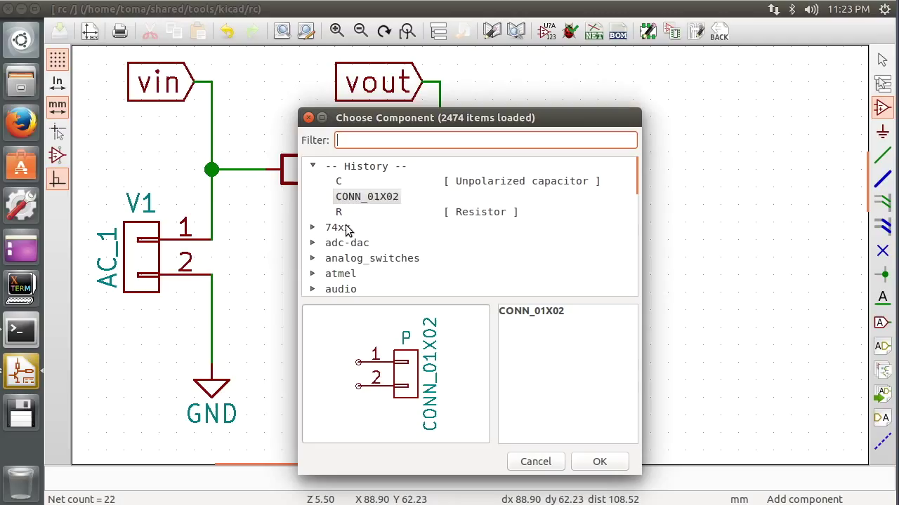
{"action": "mouse_move", "coordinate": [541, 470]}
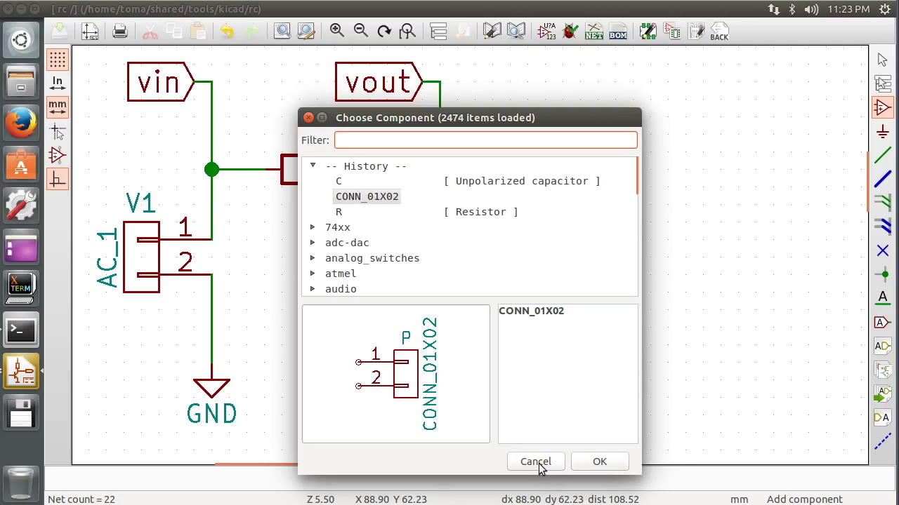
Cancel the Choose Component dialog in Eeschema without placing a part.
{"action": "left_click", "coordinate": [535, 460]}
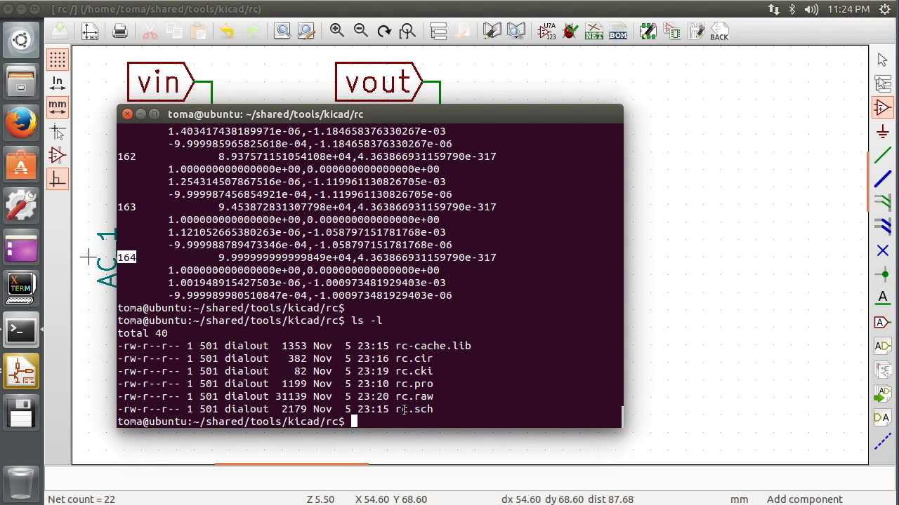
View rc.sch with more to its end marker, then list the rc directory again with ls -l.
{"action": "type", "text": "more rc.sch"}
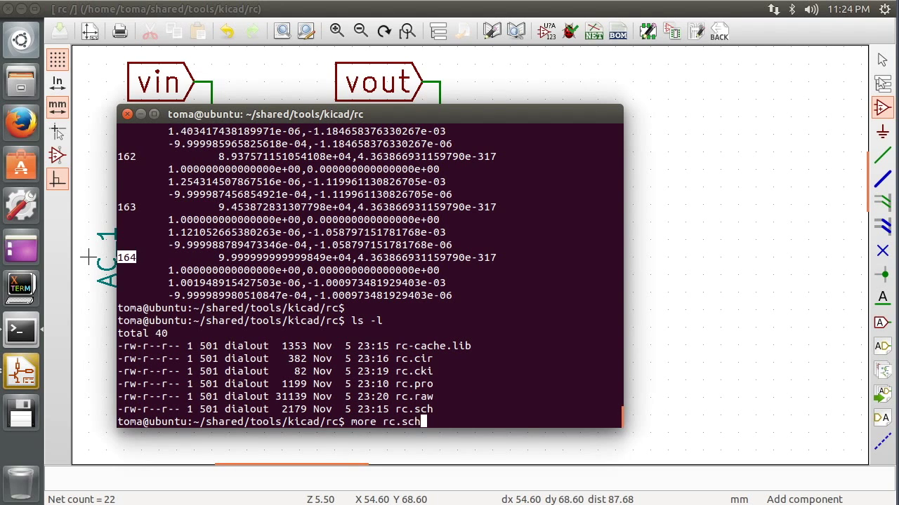
{"action": "key", "text": "Return"}
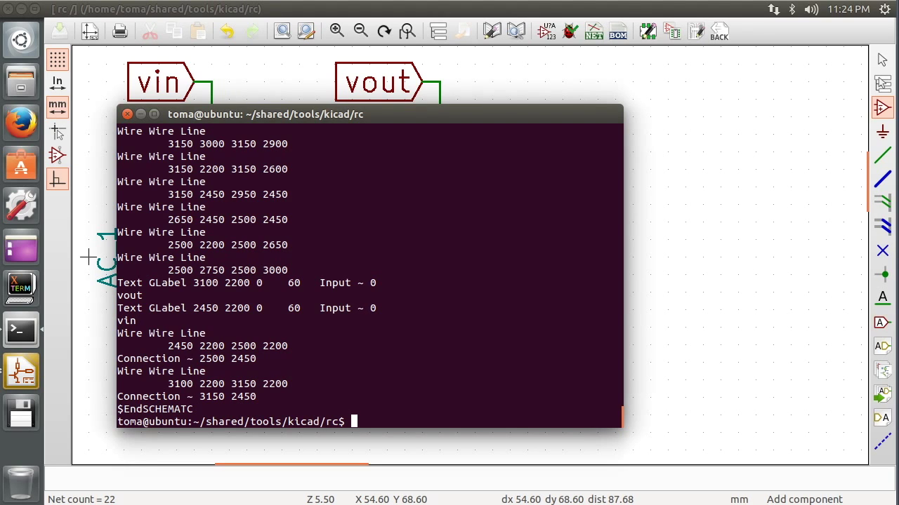
{"action": "type", "text": "ls -l"}
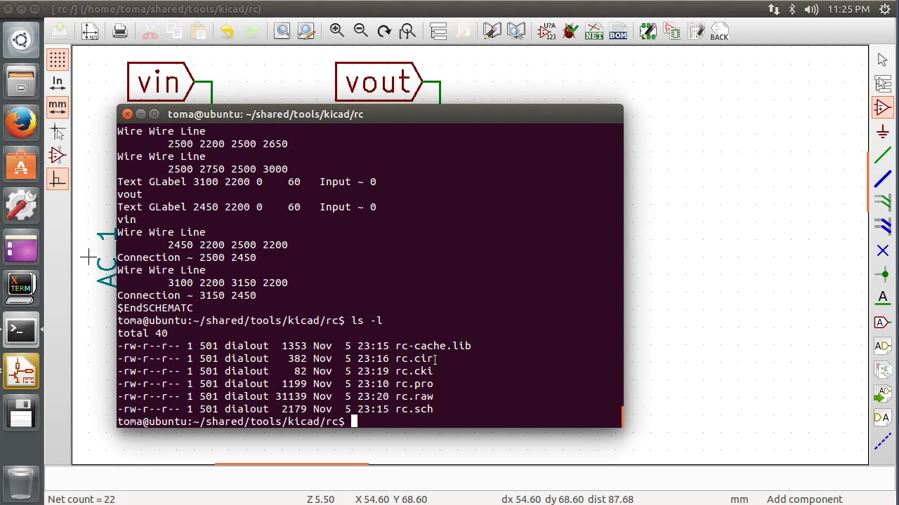
{"action": "mouse_move", "coordinate": [883, 132]}
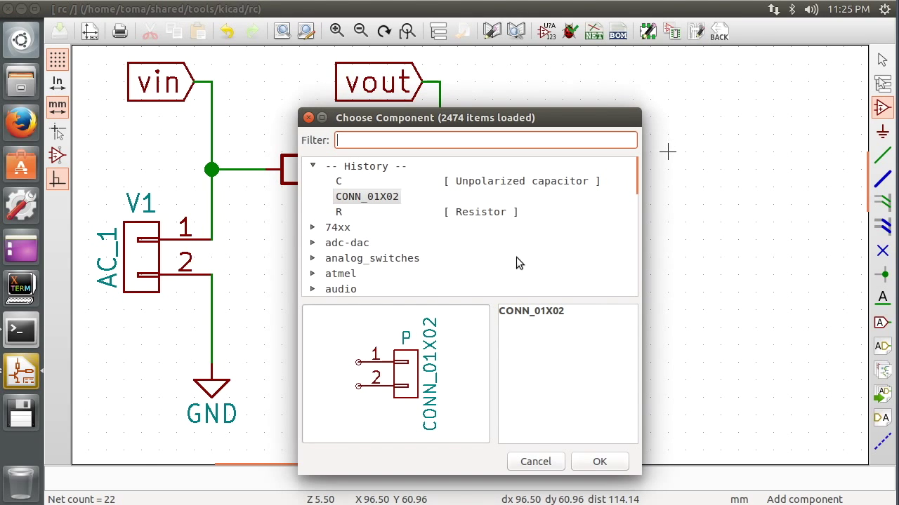
{"action": "mouse_move", "coordinate": [372, 235]}
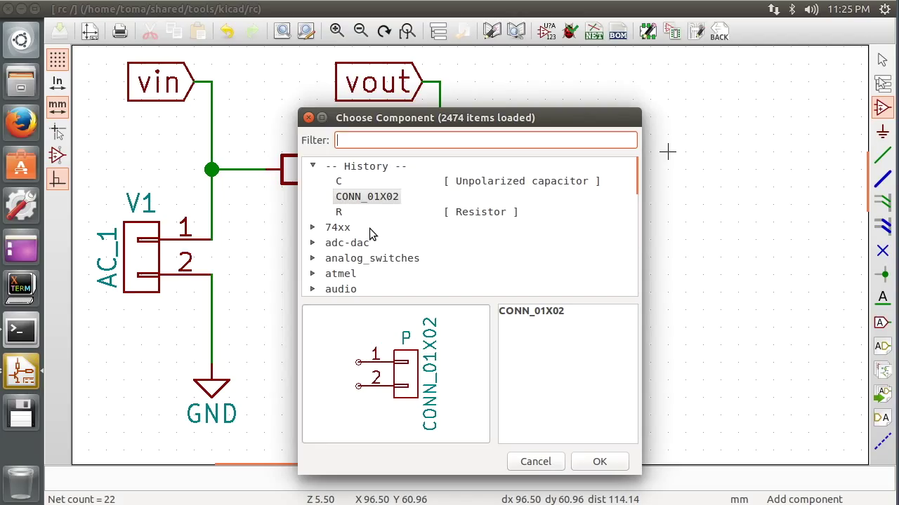
{"action": "mouse_move", "coordinate": [370, 236]}
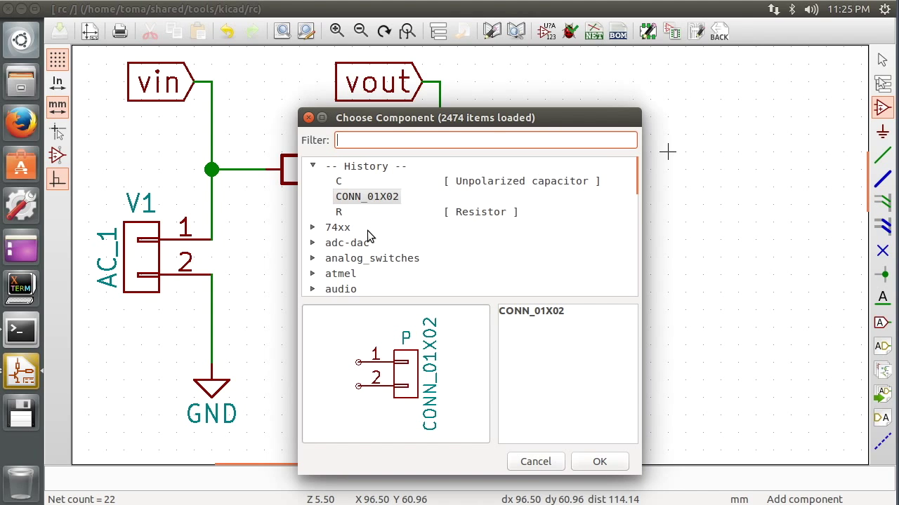
{"action": "mouse_move", "coordinate": [366, 236]}
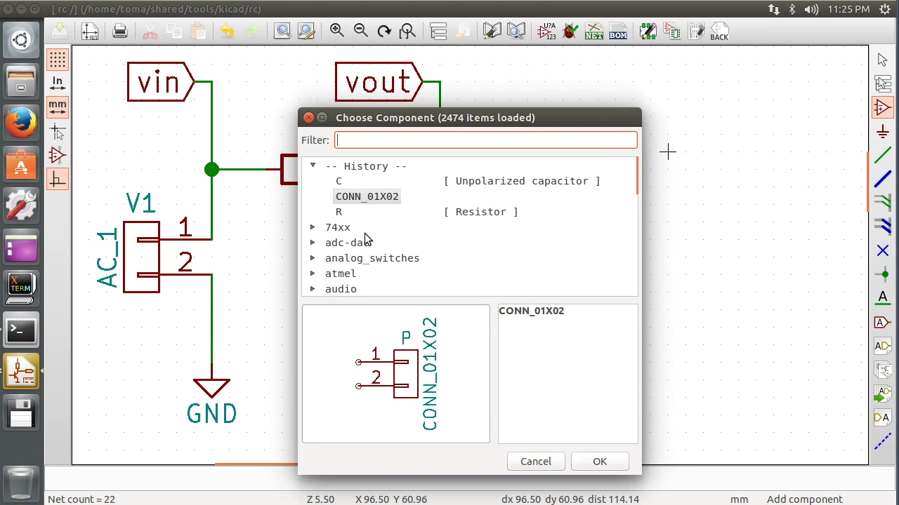